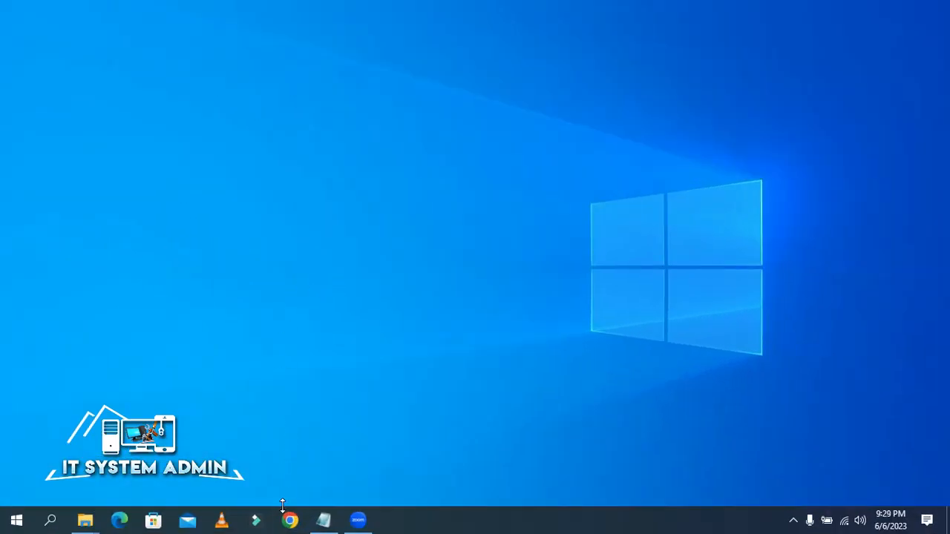
Launch Chrome from the taskbar with the Person 1 profile
left_click(289, 520)
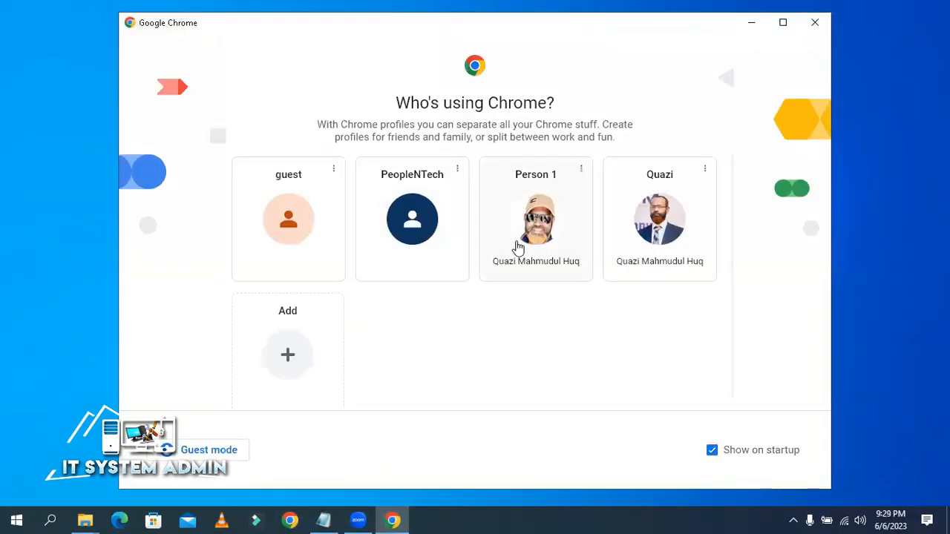
left_click(534, 220)
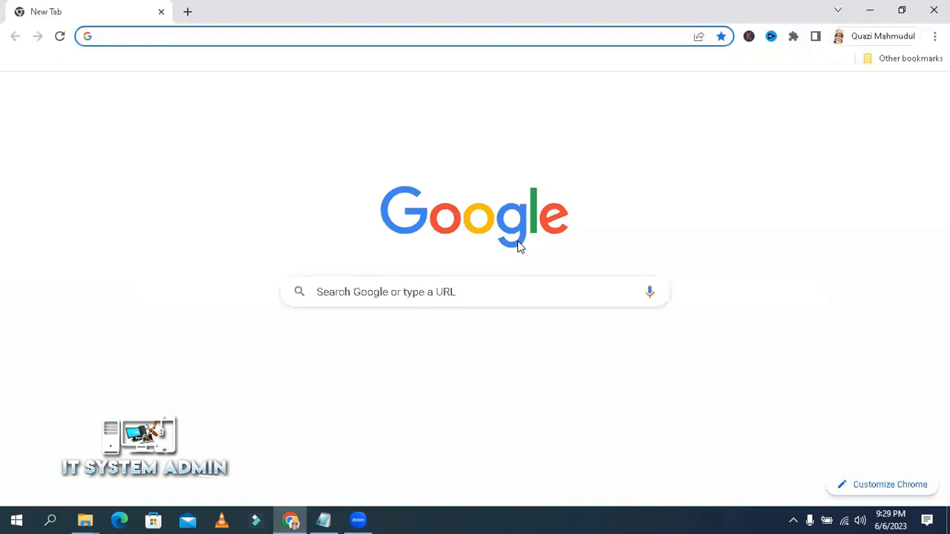
Search Google for 'convert wmv to mp4 free' and bring up link options on the FreeConvert result
left_click(475, 291)
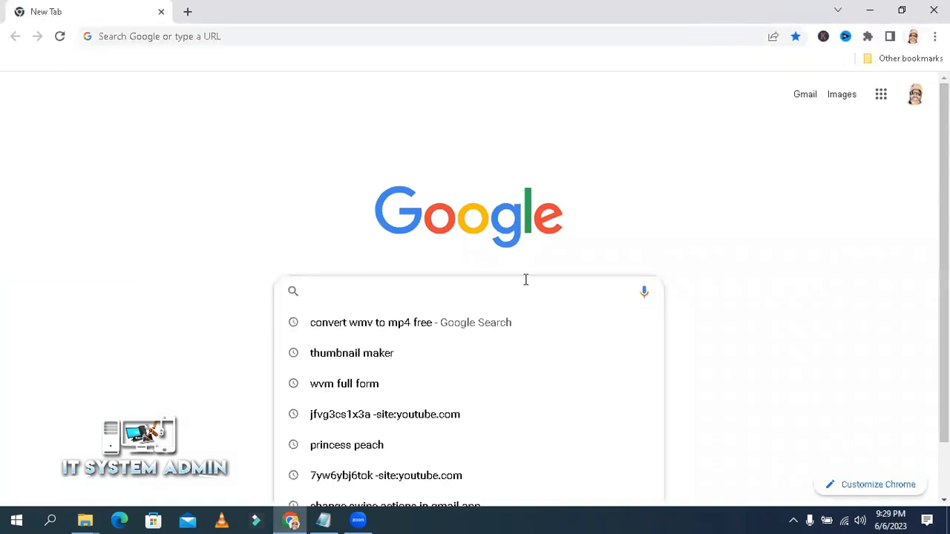
mouse_move(392, 291)
type("Convert wmv to mp4 free")
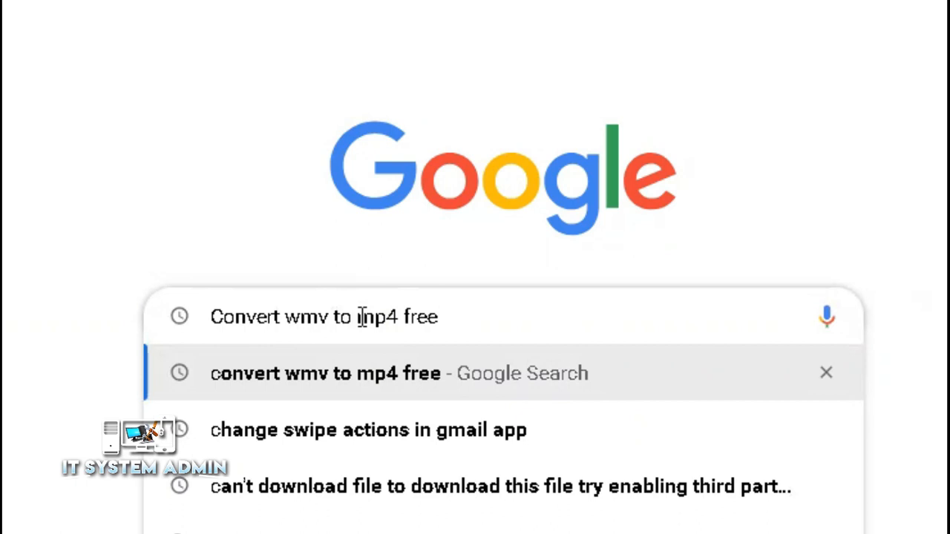
mouse_move(454, 317)
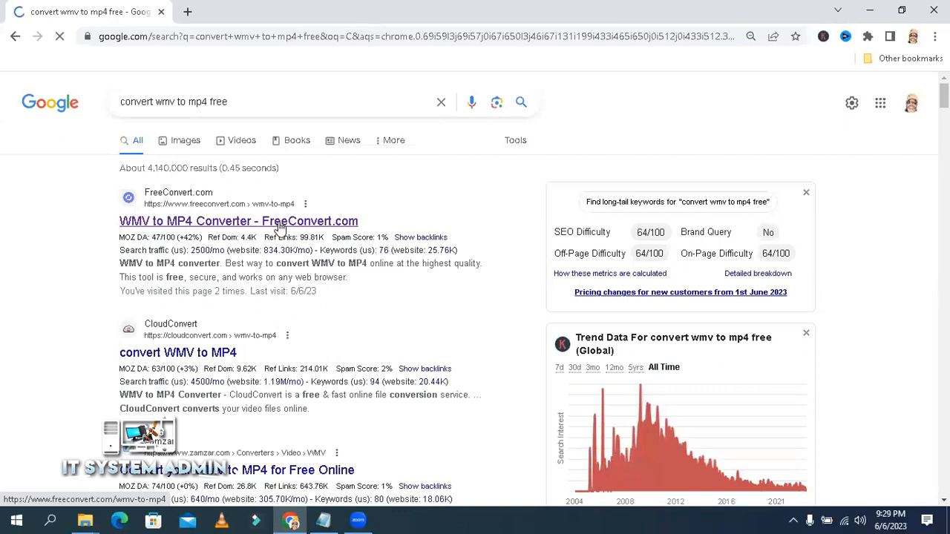
right_click(237, 221)
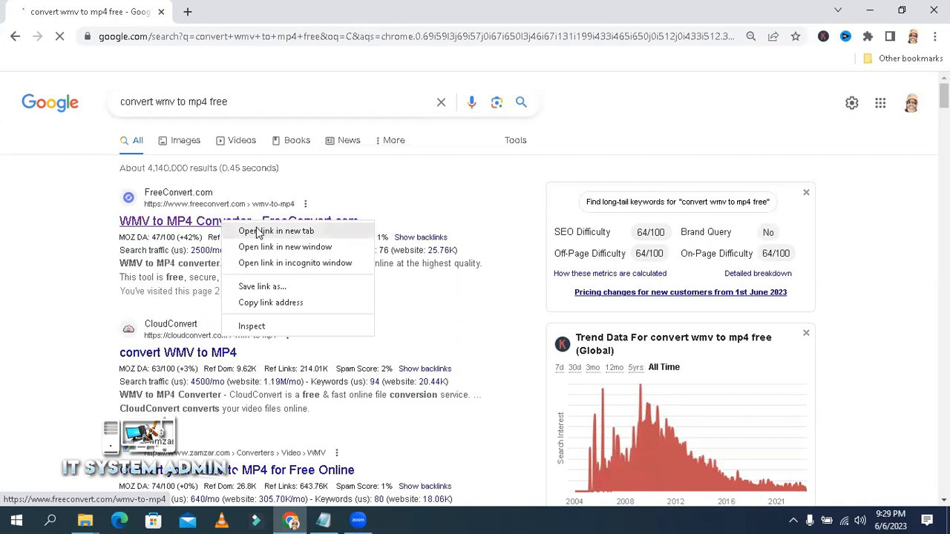
Load FreeConvert's WMV to MP4 Converter in a new tab and review the upload area's 1GB limit
left_click(276, 231)
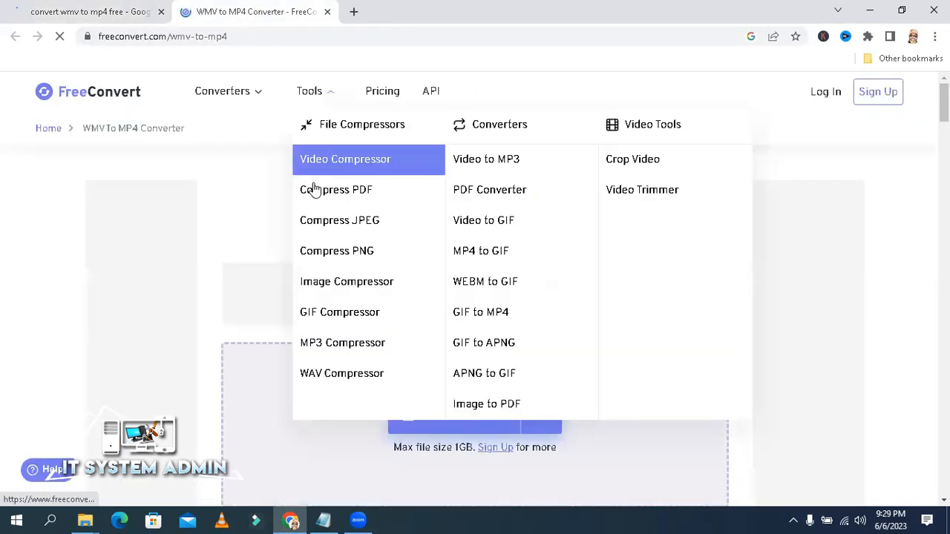
left_click(309, 90)
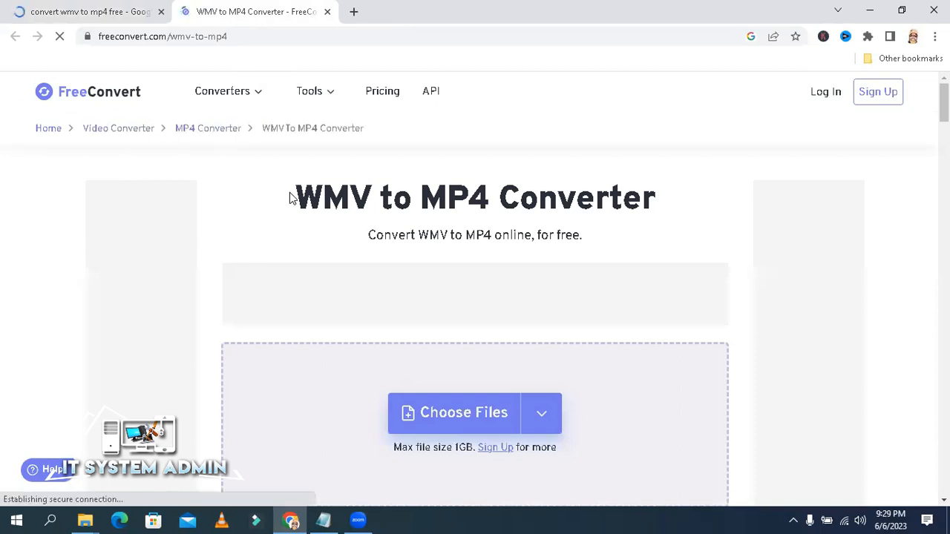
left_click_drag(295, 198, 624, 198)
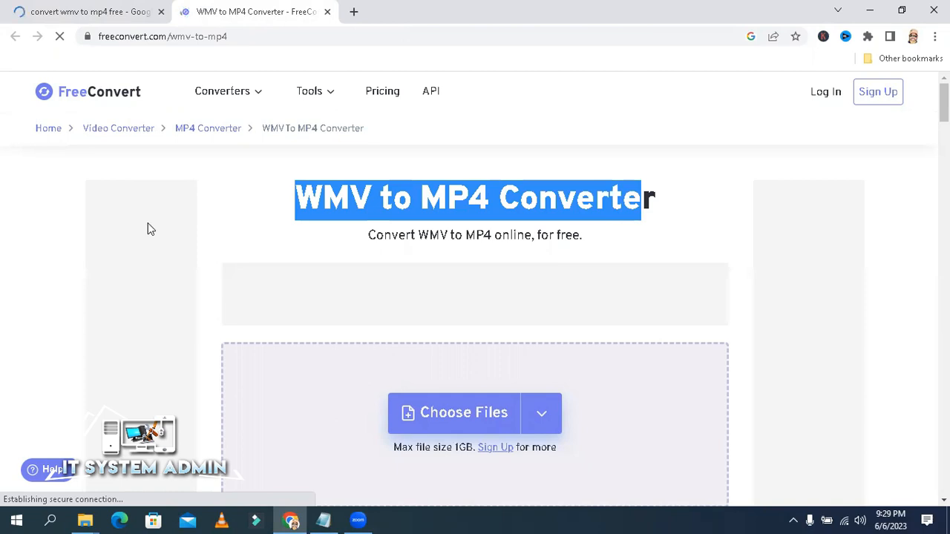
mouse_move(754, 379)
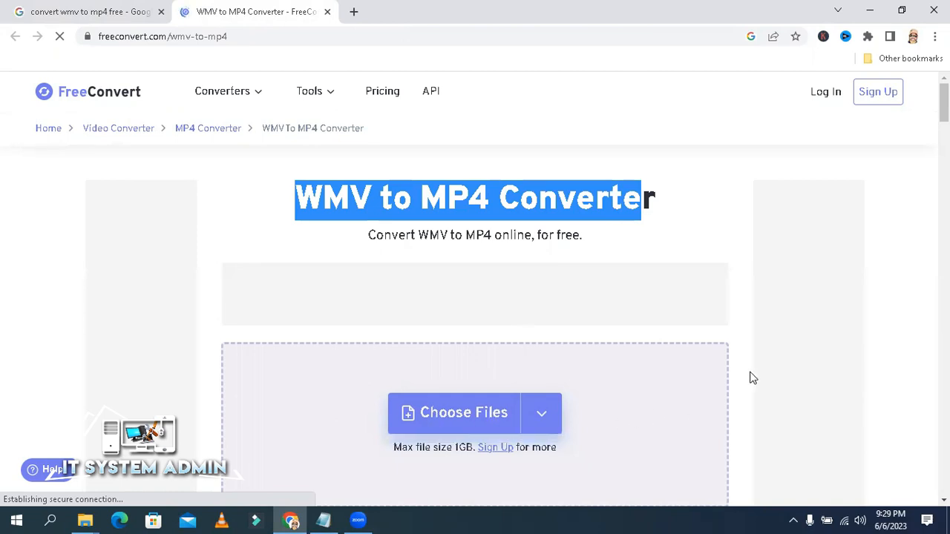
scroll("down", 3)
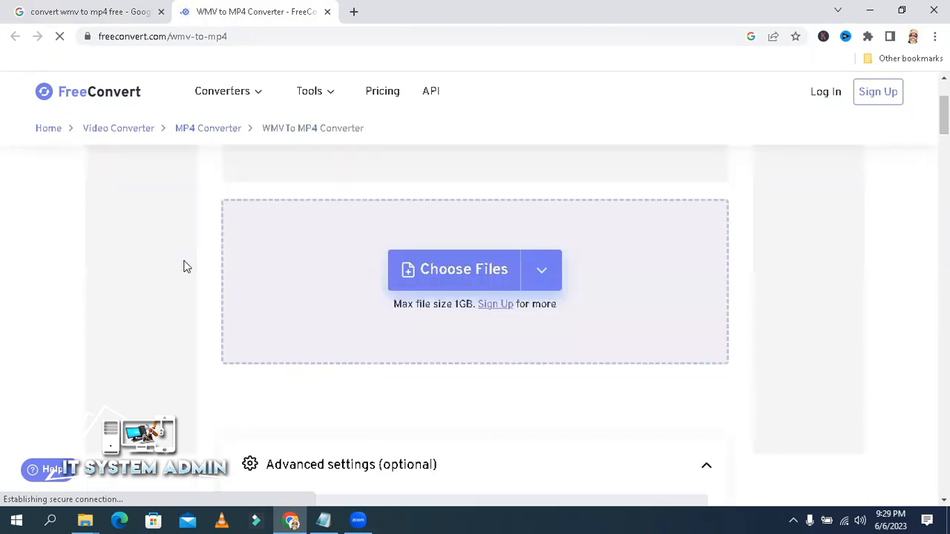
mouse_move(184, 312)
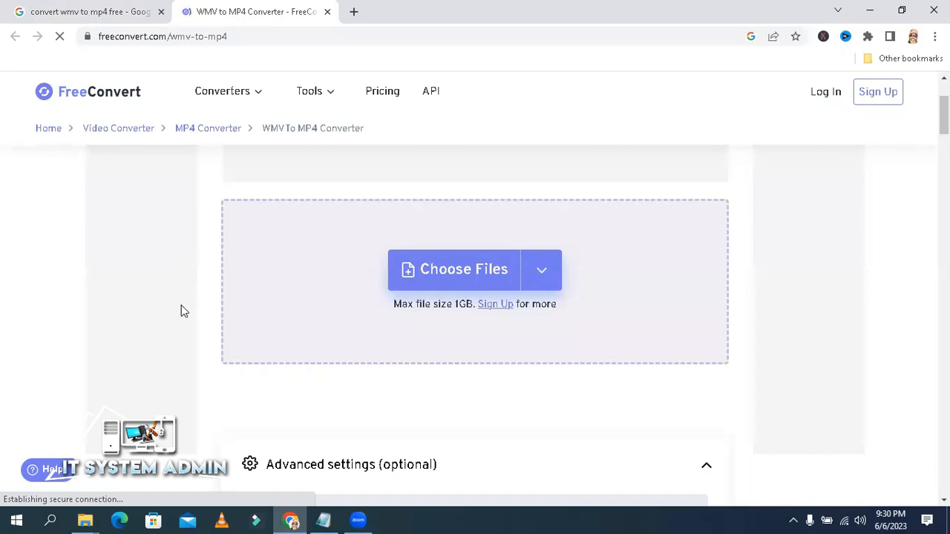
mouse_move(285, 310)
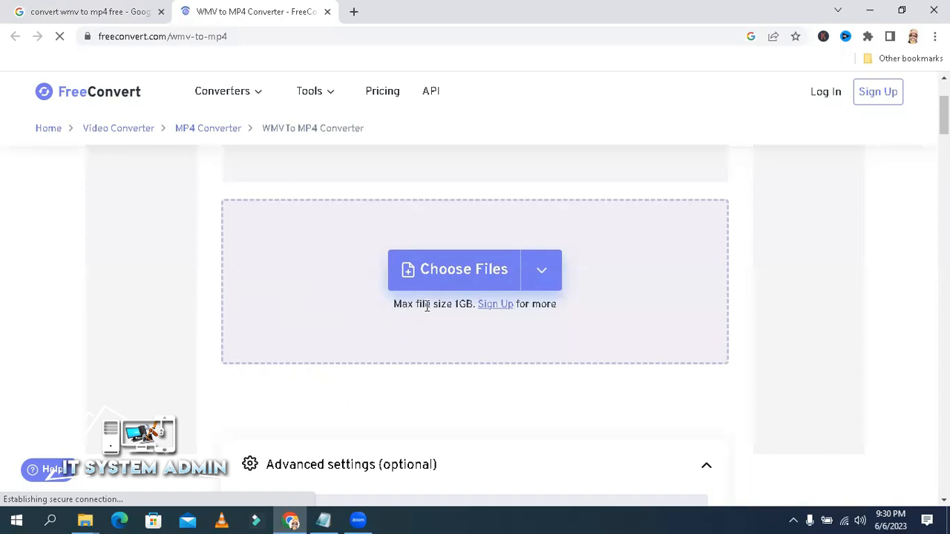
mouse_move(457, 303)
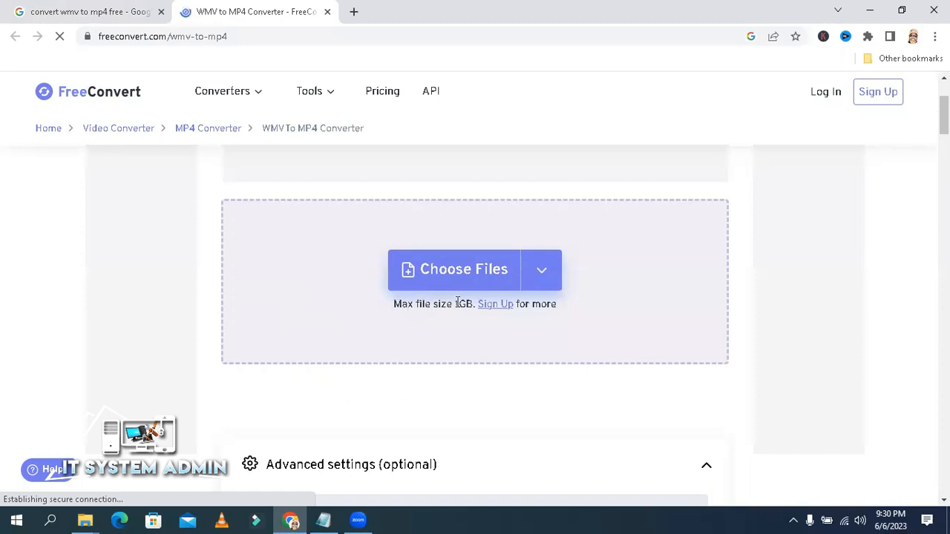
double_click(460, 303)
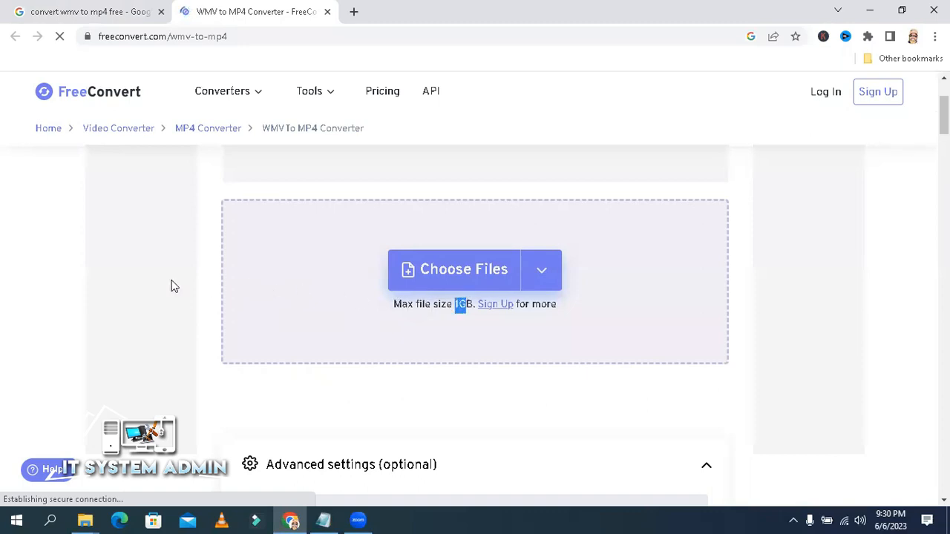
mouse_move(167, 307)
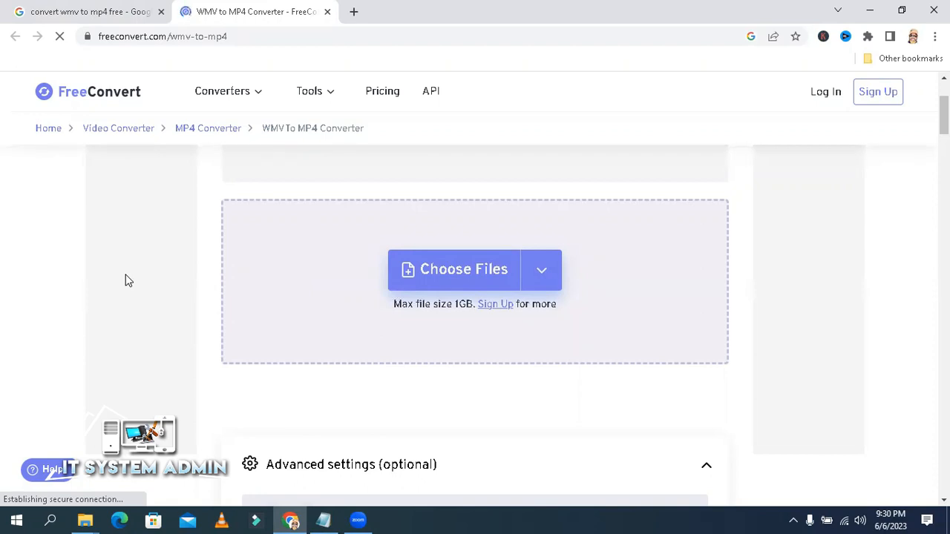
mouse_move(190, 244)
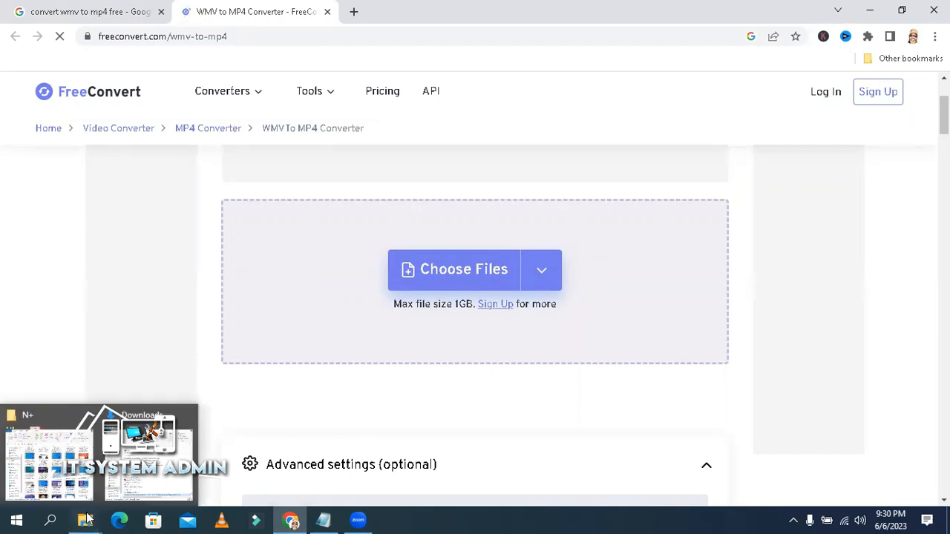
Bring up the N+ folder and the context menu for the 48.3 MB WMV video
left_click(83, 519)
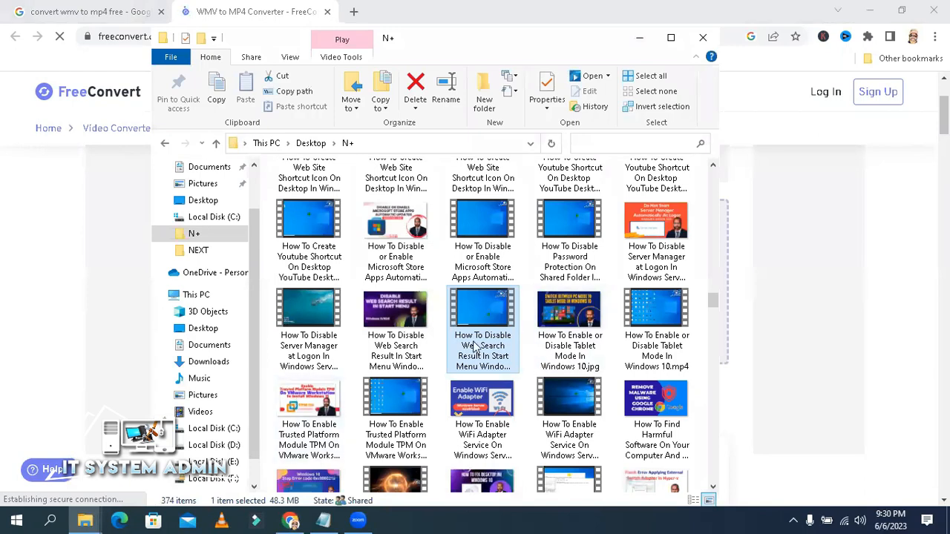
mouse_move(466, 374)
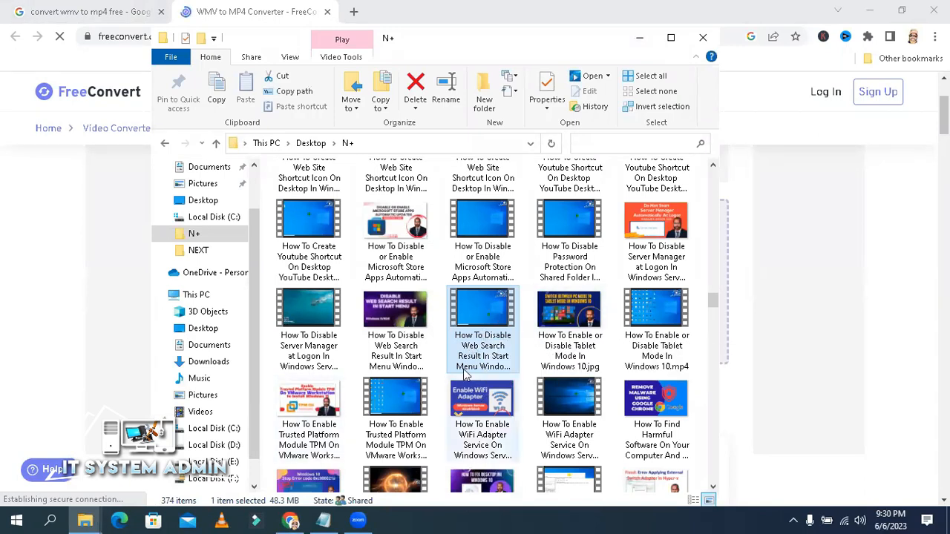
mouse_move(478, 304)
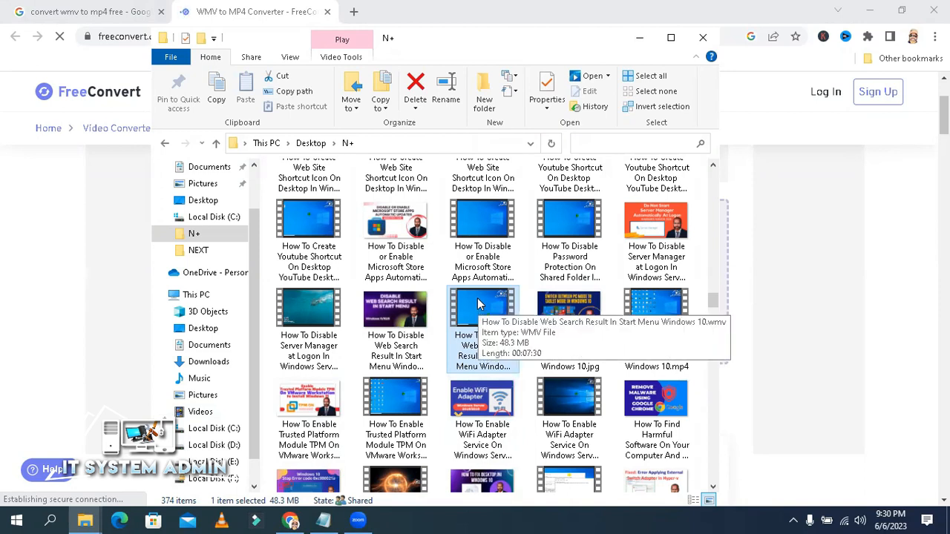
right_click(482, 308)
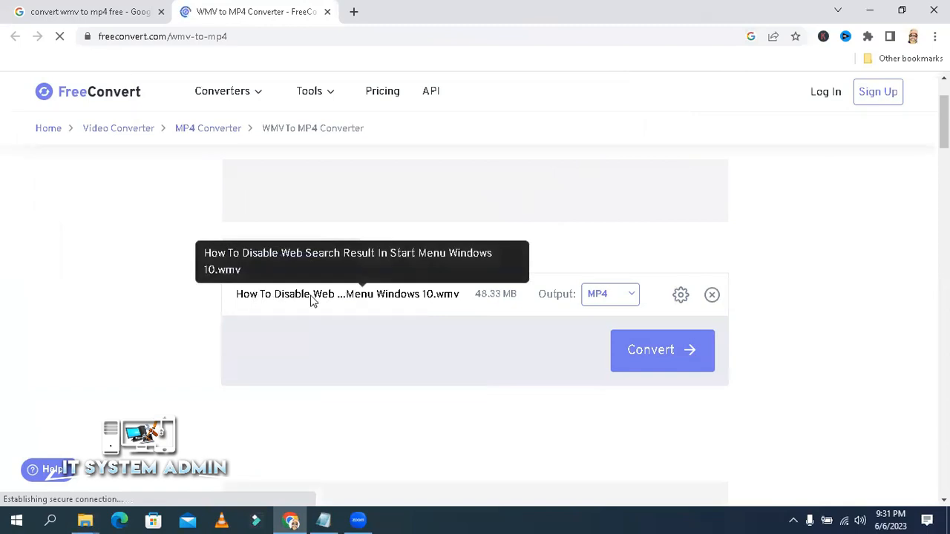
mouse_move(449, 300)
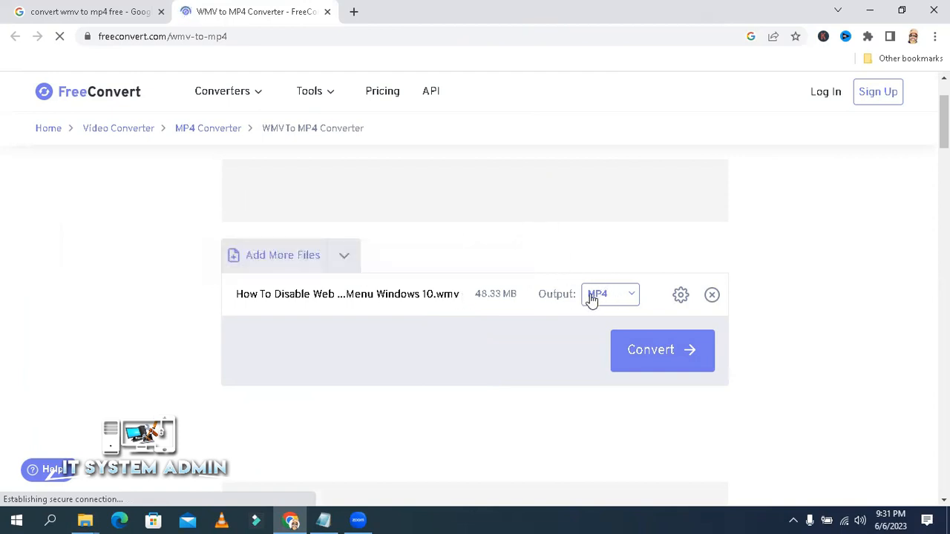
Choose MP4 as the output format for the uploaded WMV video
left_click(610, 293)
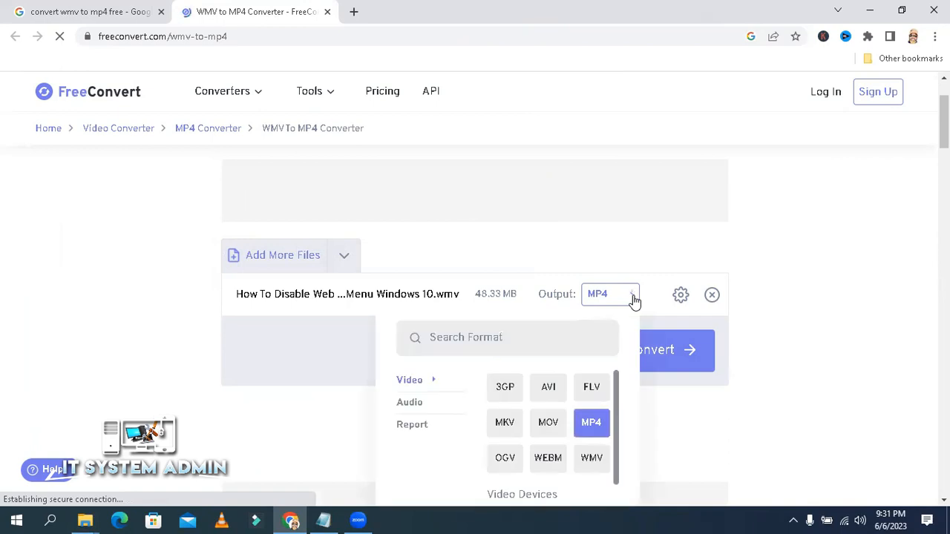
mouse_move(621, 398)
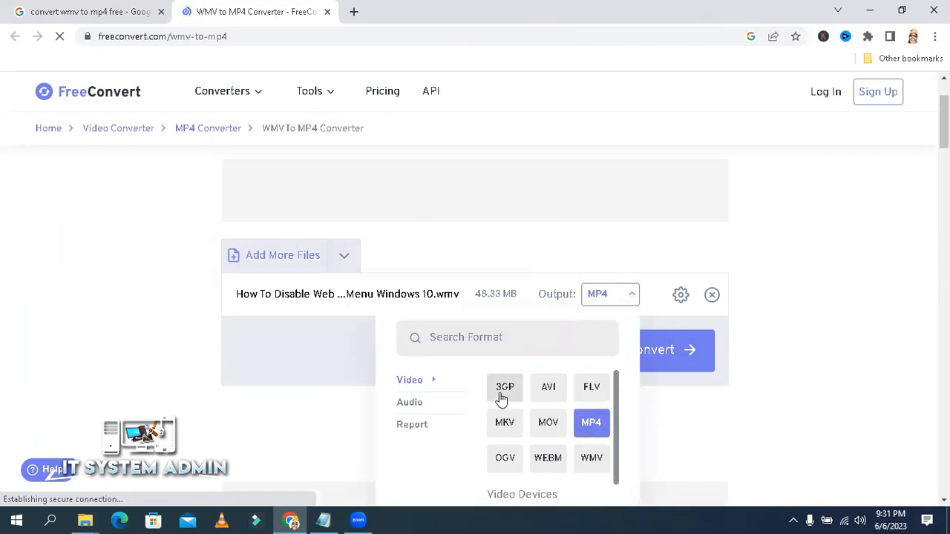
mouse_move(548, 386)
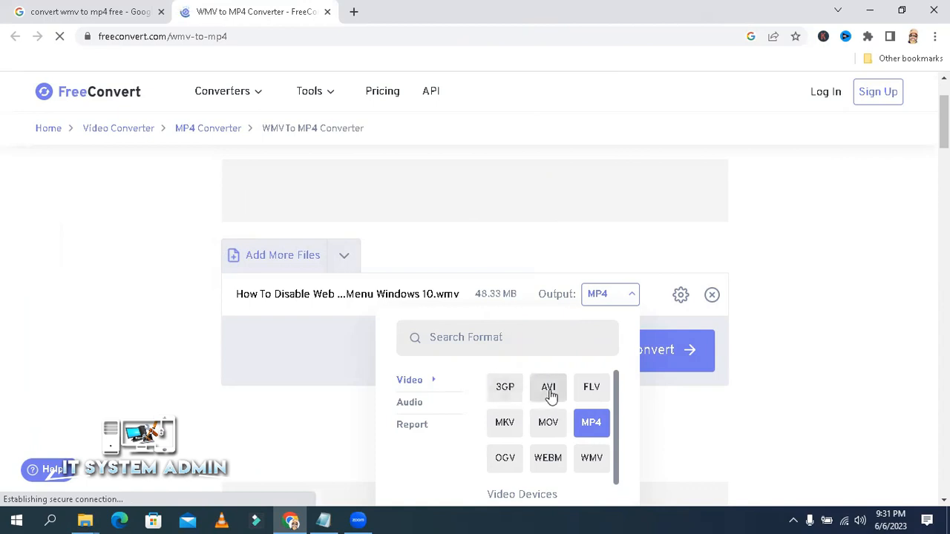
mouse_move(505, 421)
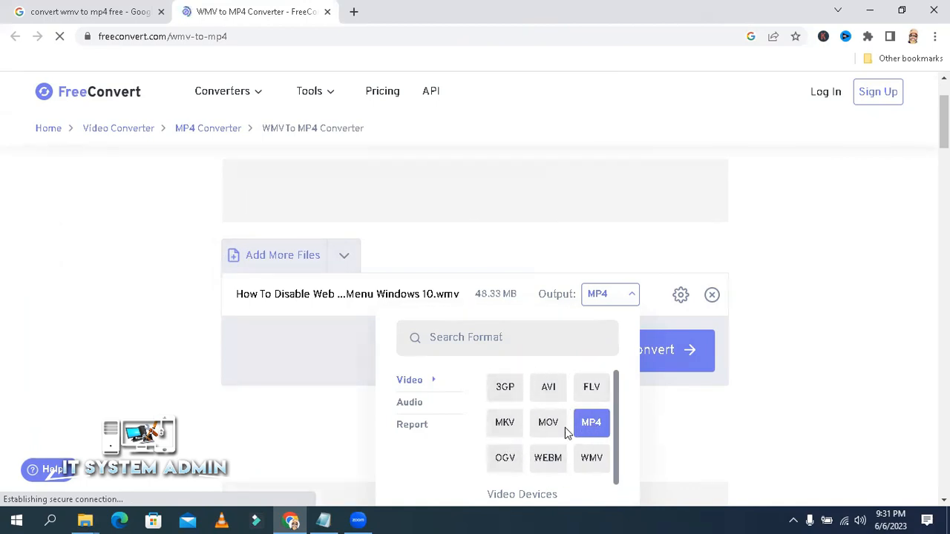
mouse_move(778, 264)
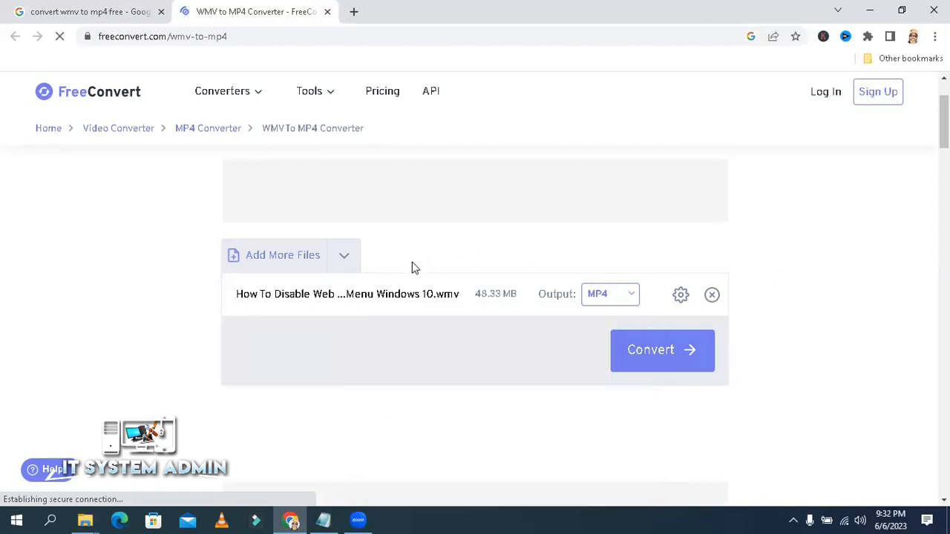
mouse_move(650, 350)
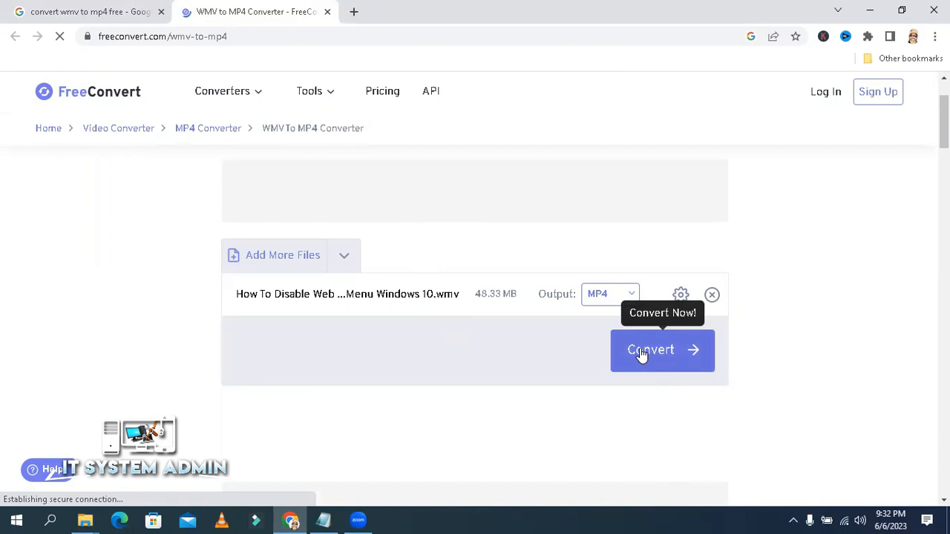
mouse_move(445, 304)
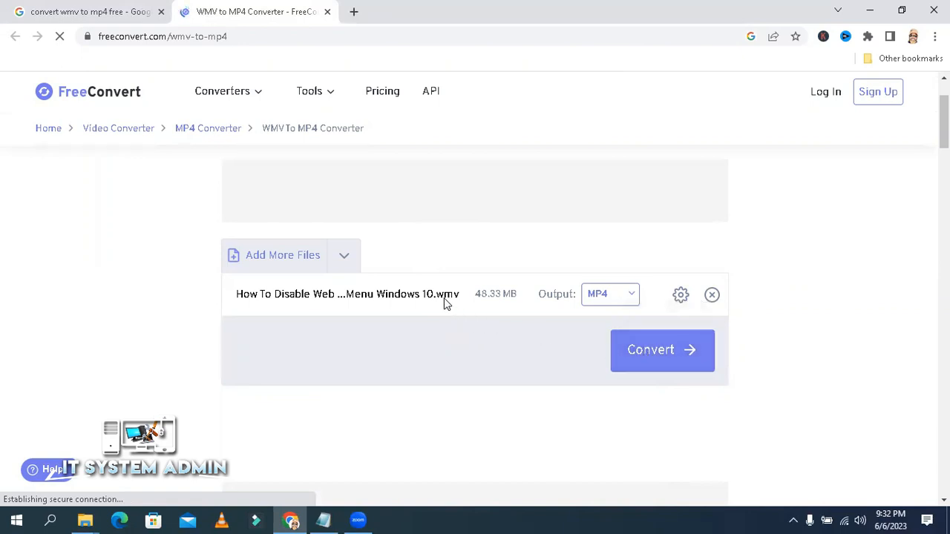
mouse_move(652, 356)
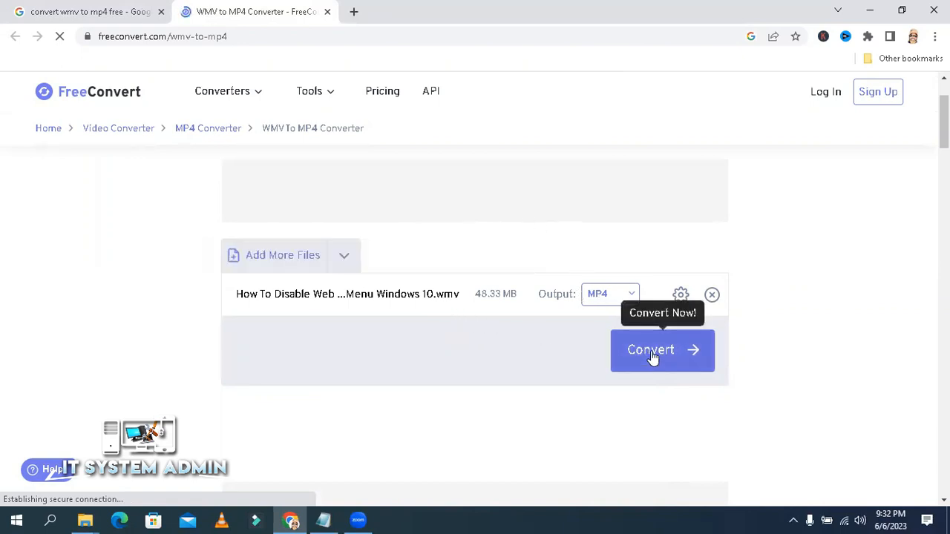
Start converting the WMV video to MP4 and wait for it to finish
left_click(656, 350)
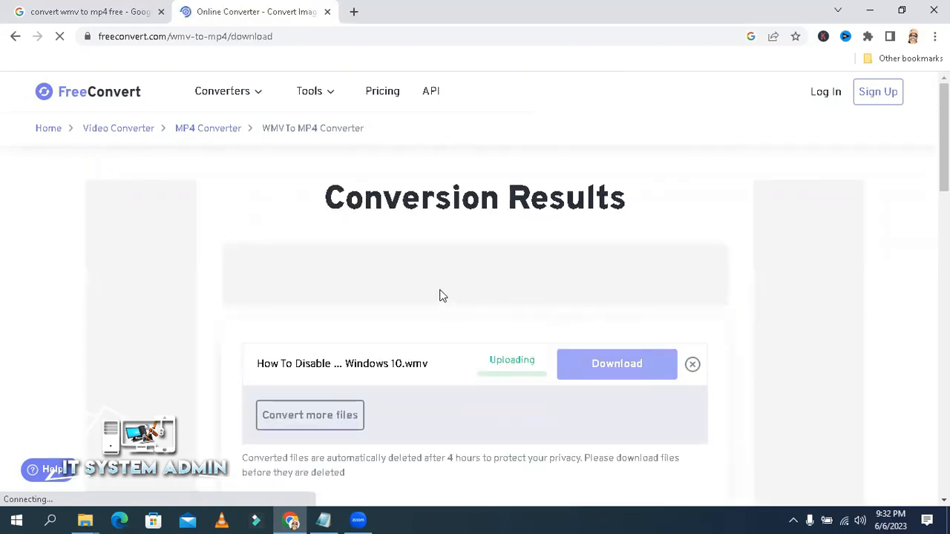
mouse_move(469, 380)
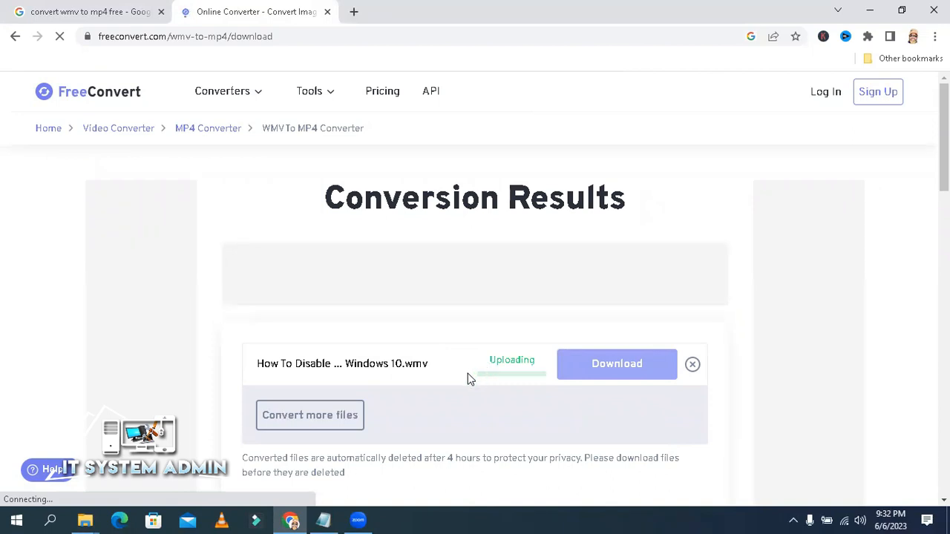
mouse_move(416, 338)
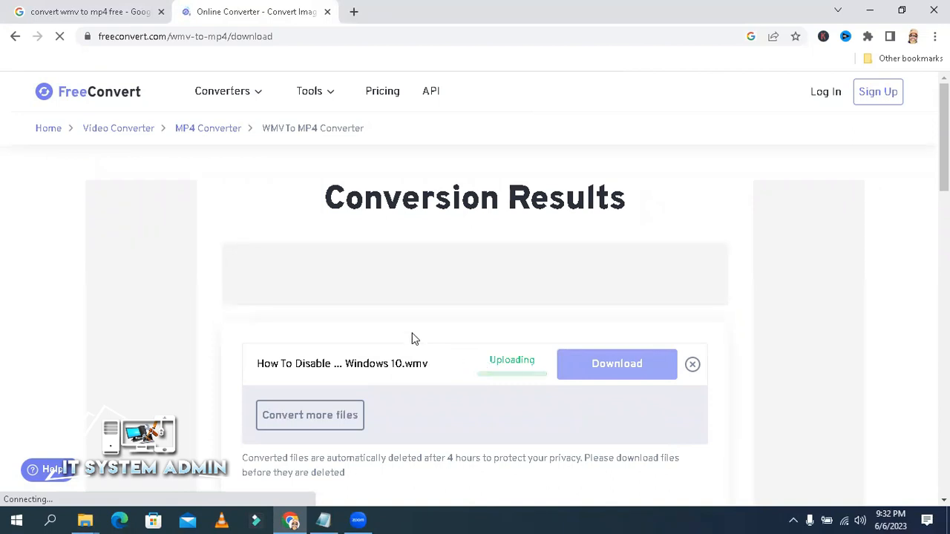
mouse_move(187, 320)
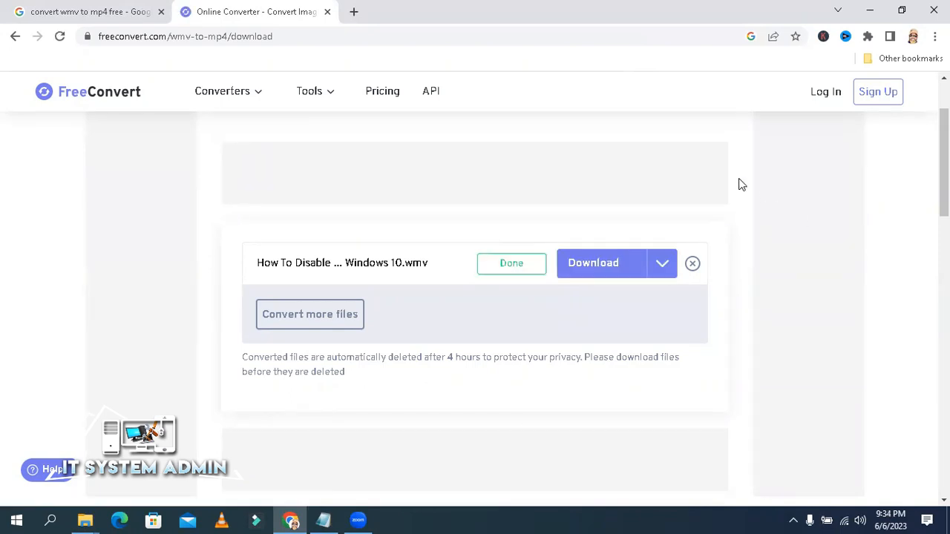
mouse_move(601, 263)
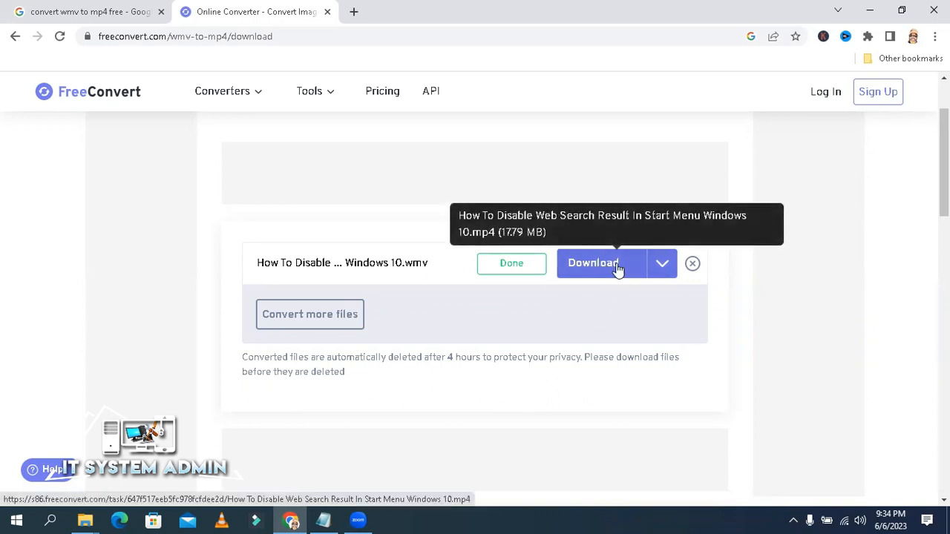
Download the converted MP4 and show it in Chrome's full downloads list
left_click(593, 263)
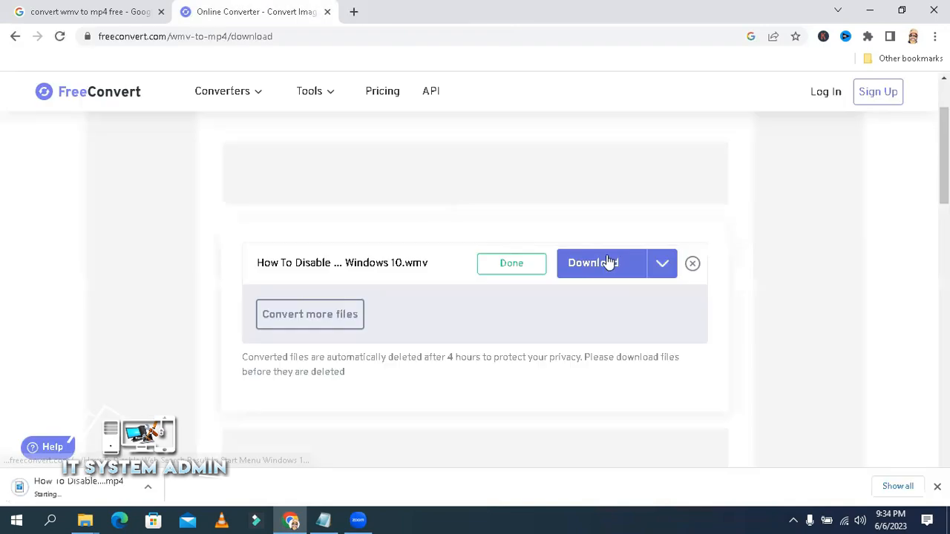
left_click(592, 262)
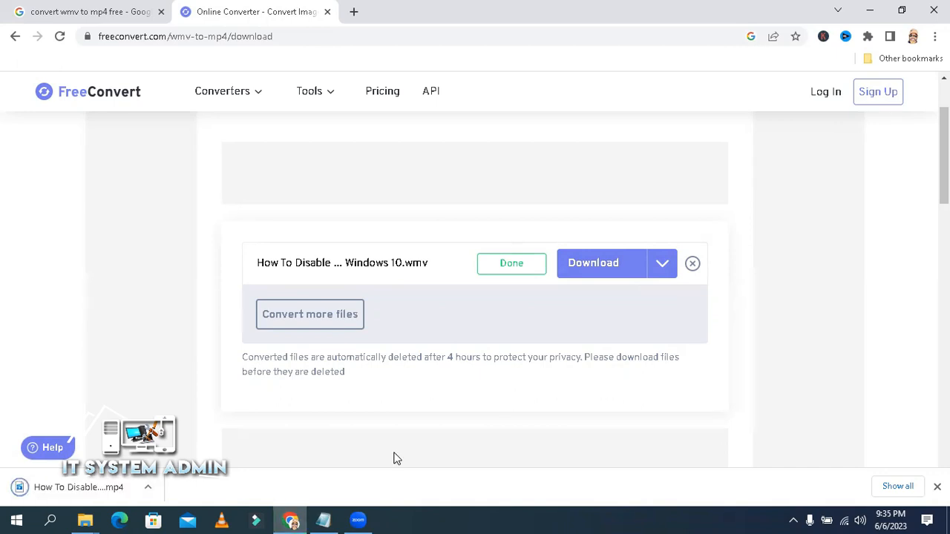
mouse_move(234, 380)
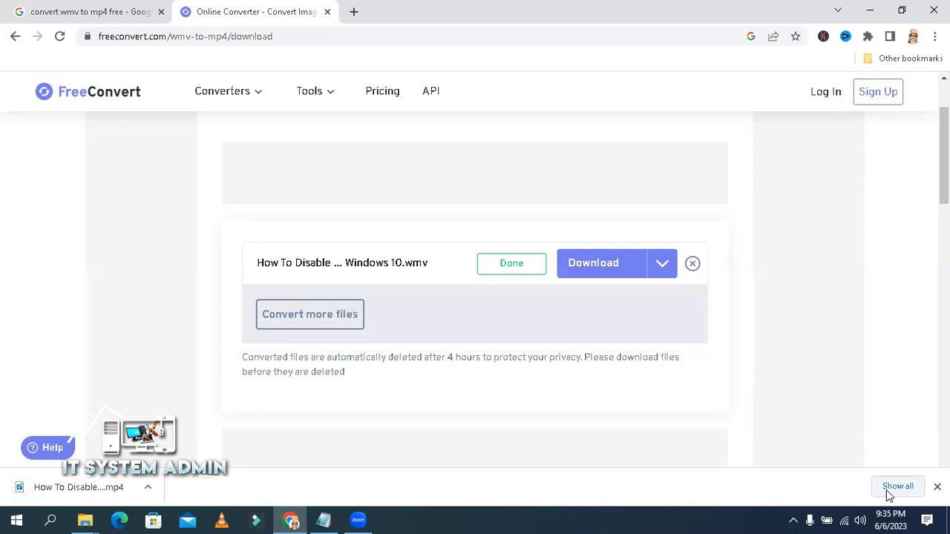
left_click(898, 487)
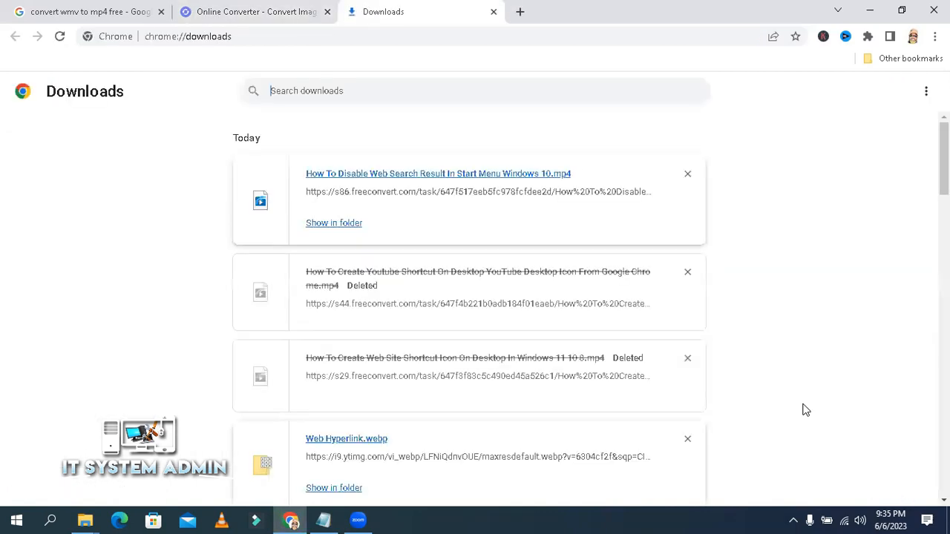
mouse_move(302, 232)
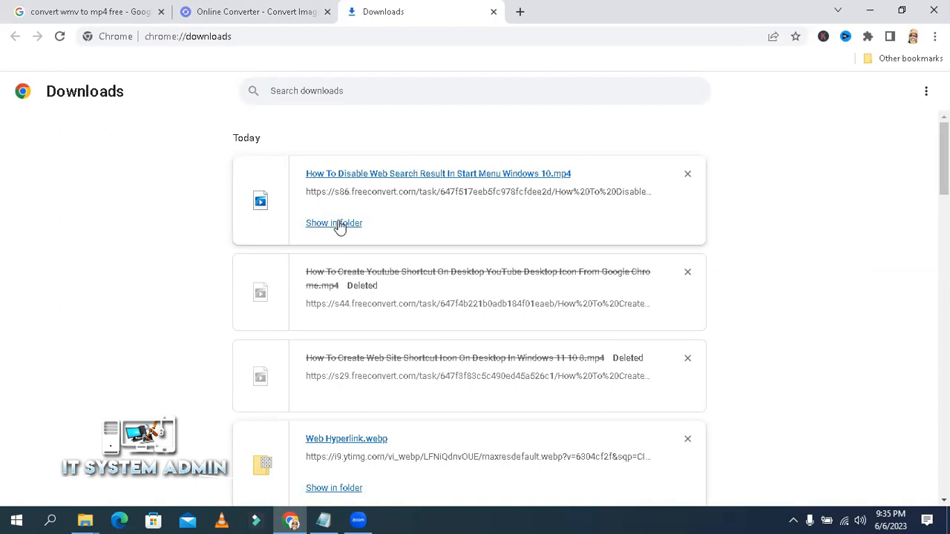
Reveal the MP4 in Downloads and confirm its properties show an MP4 File of 17.7 MB
left_click(334, 223)
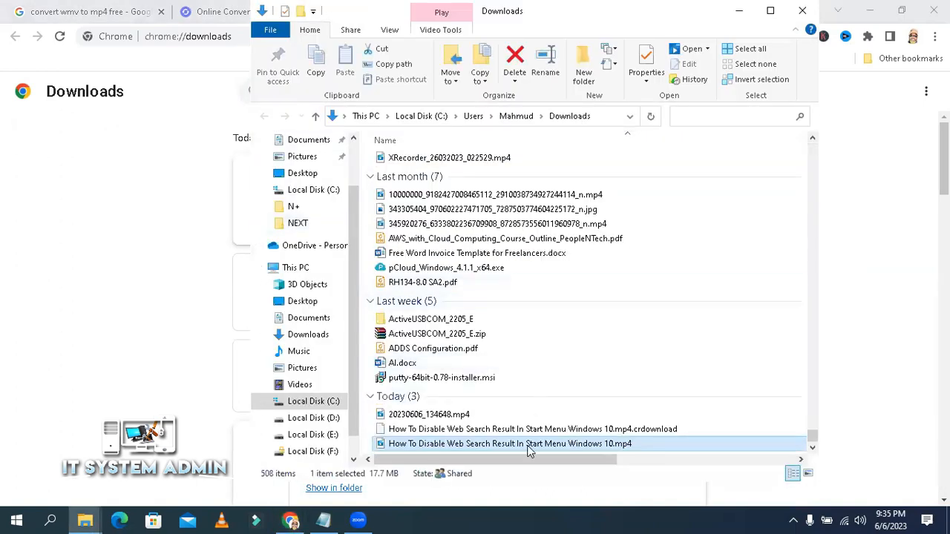
mouse_move(525, 446)
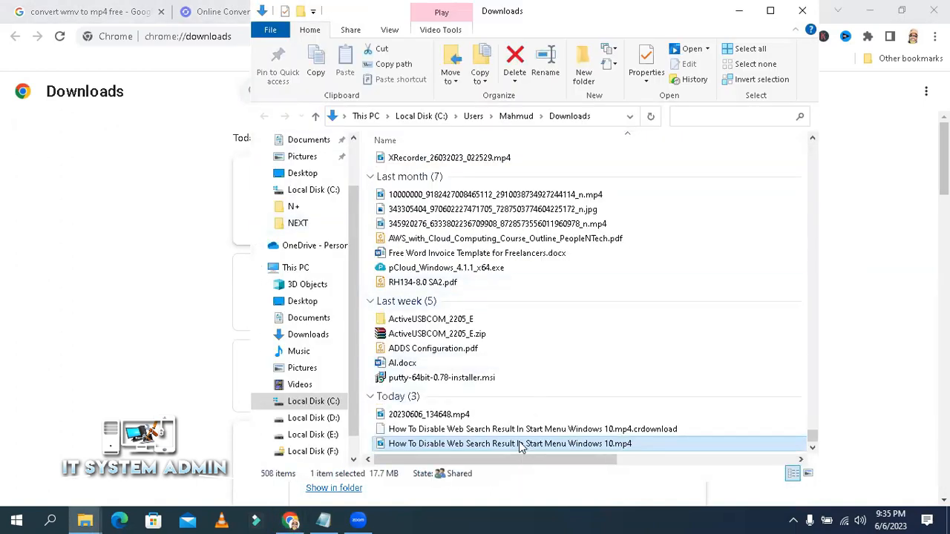
right_click(511, 443)
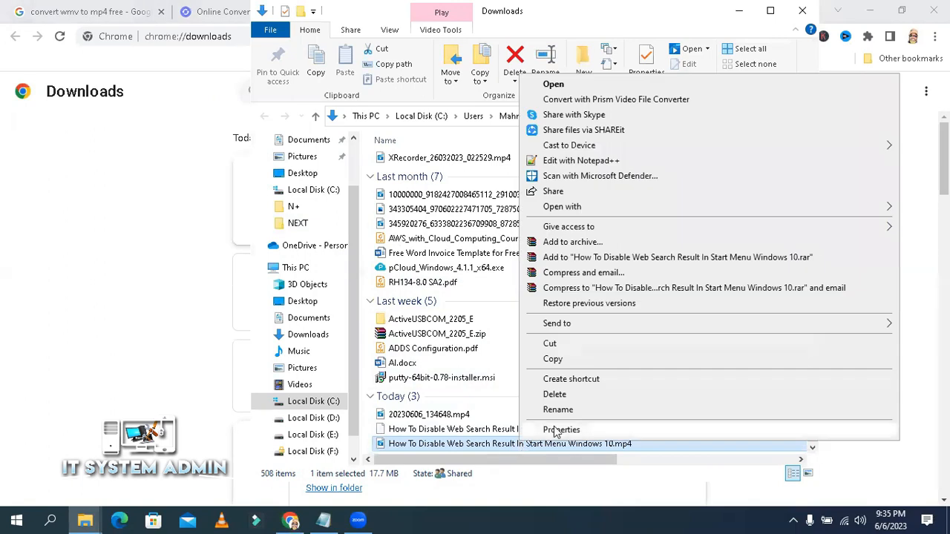
left_click(561, 431)
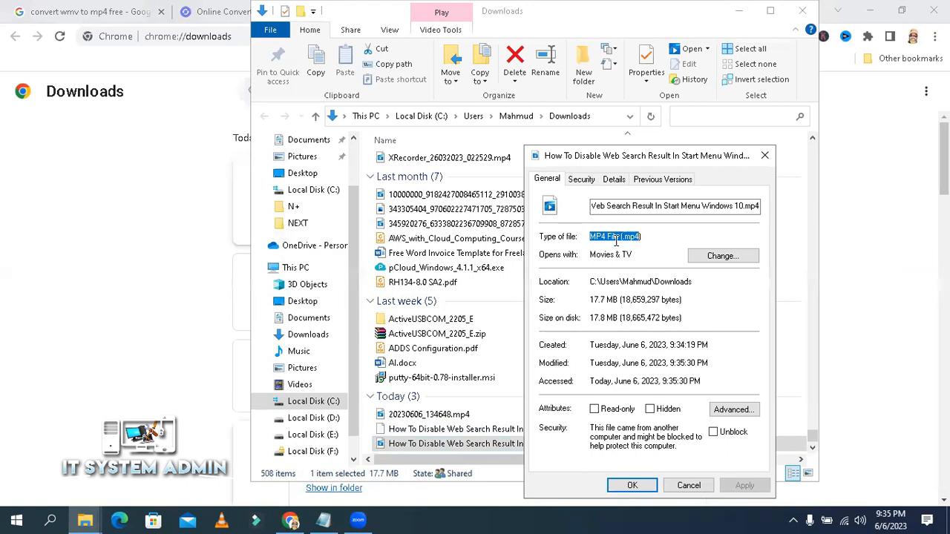
mouse_move(650, 355)
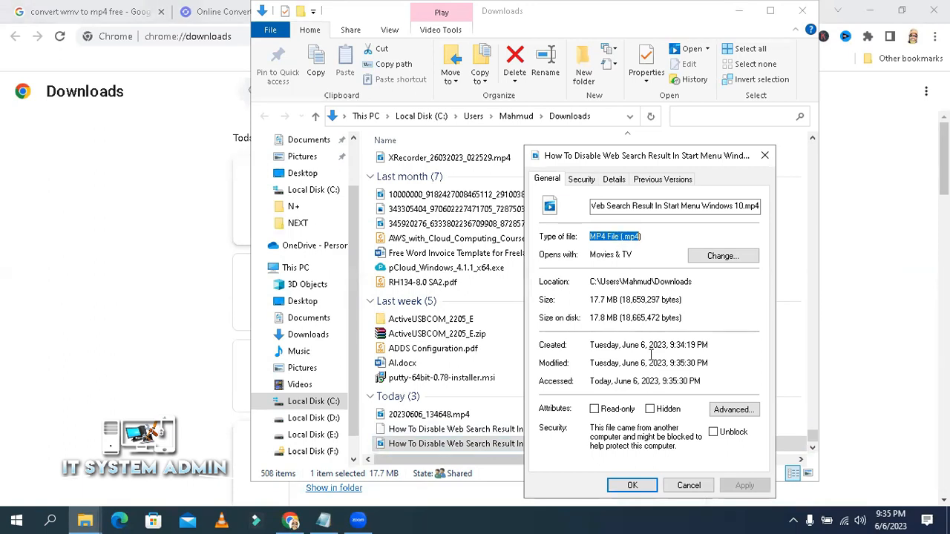
left_click(632, 484)
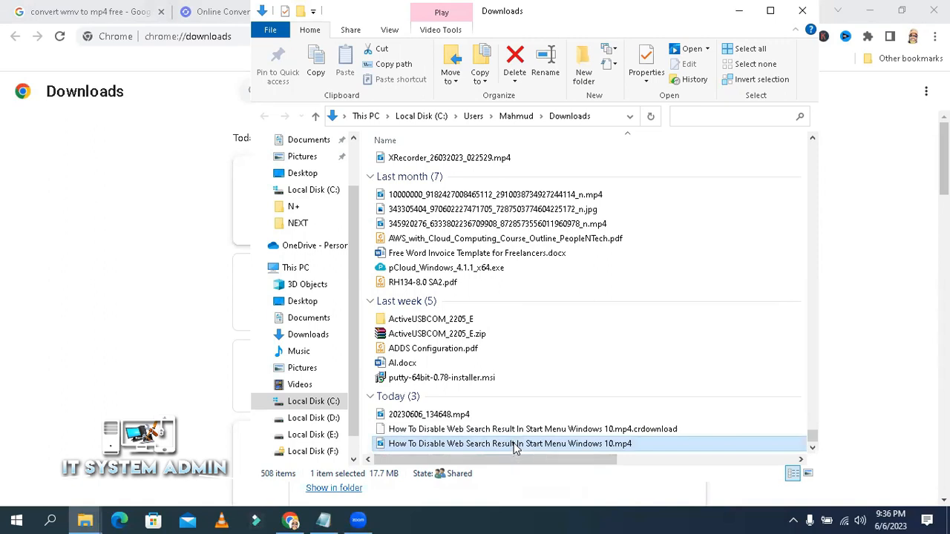
Play the downloaded MP4 video in Movies & TV
double_click(510, 443)
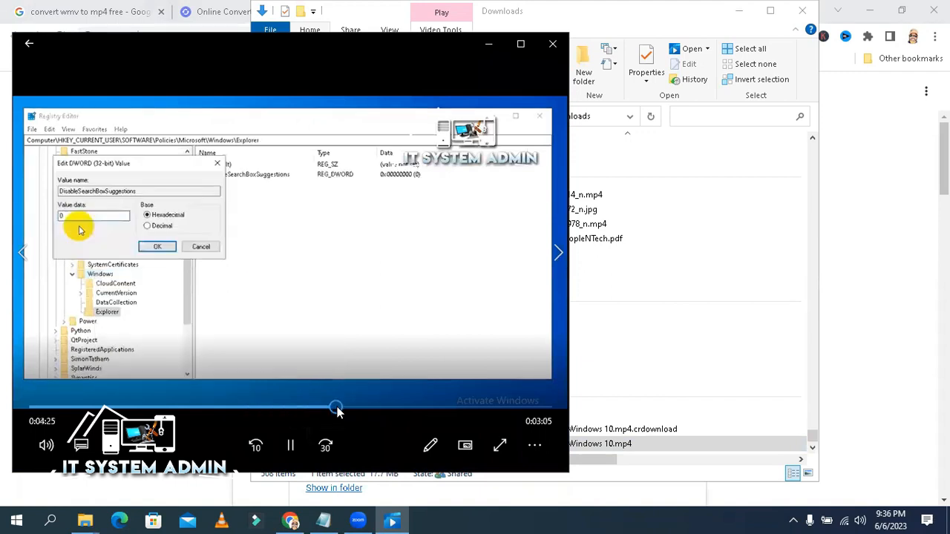
type("1")
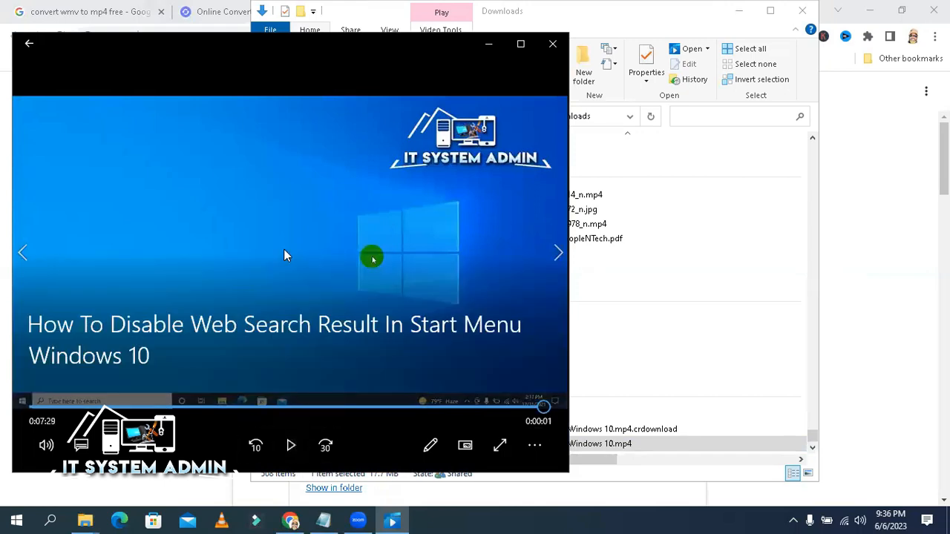
mouse_move(344, 249)
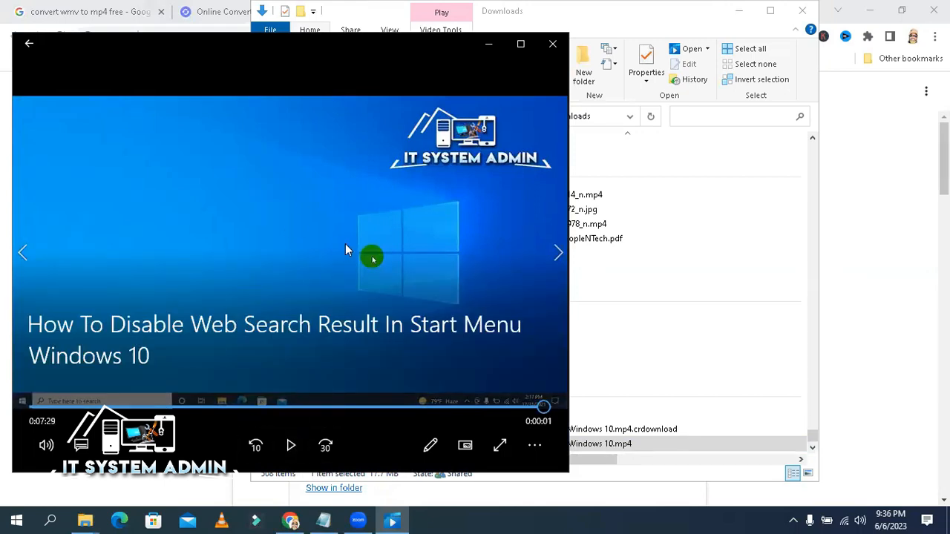